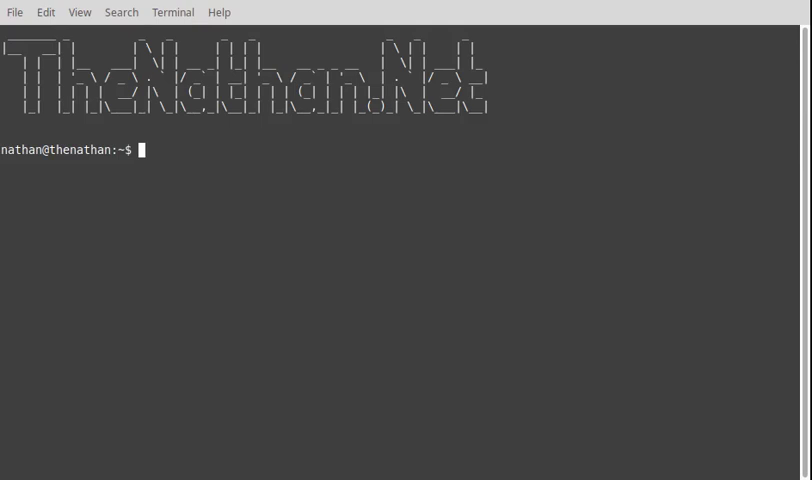
type("ls")
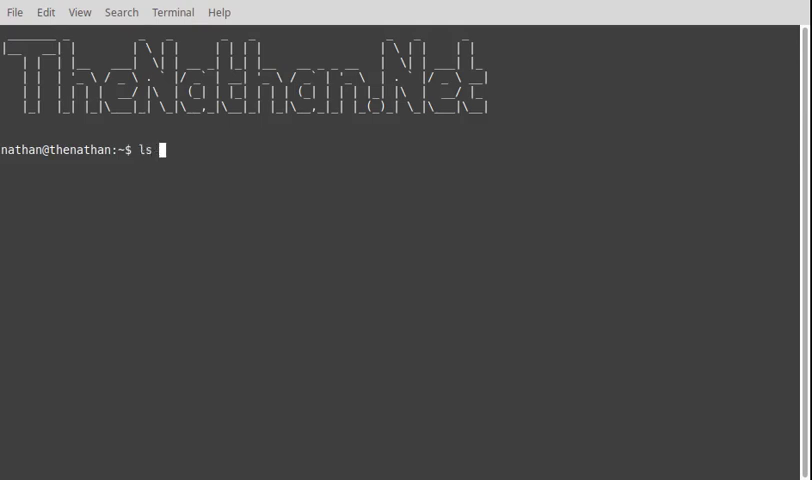
type("-a")
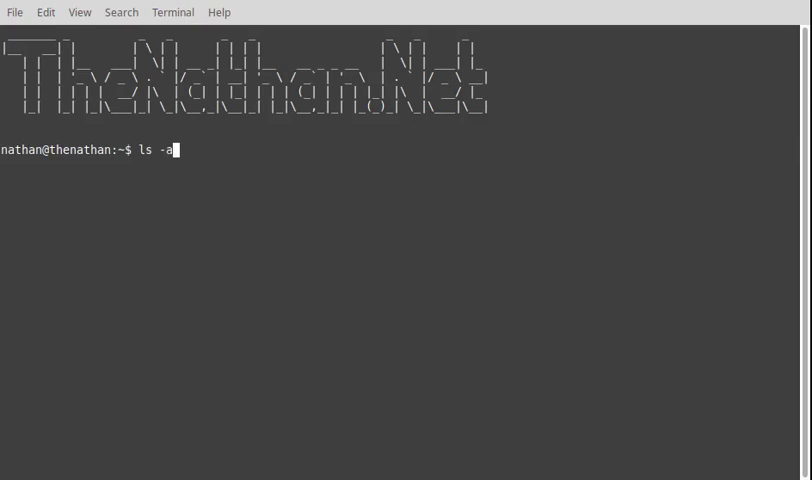
type("ld /dev")
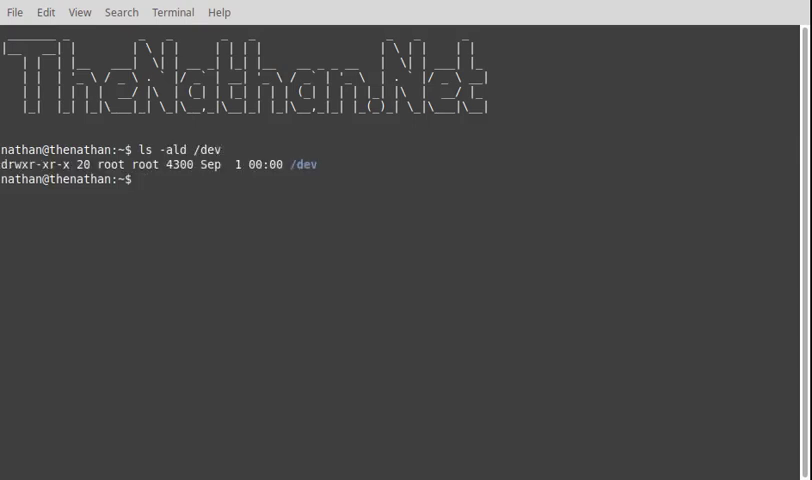
type("view")
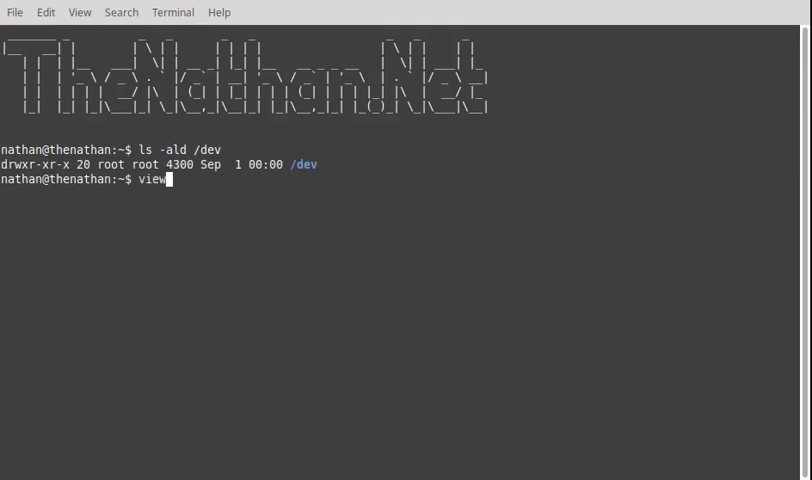
type("/de")
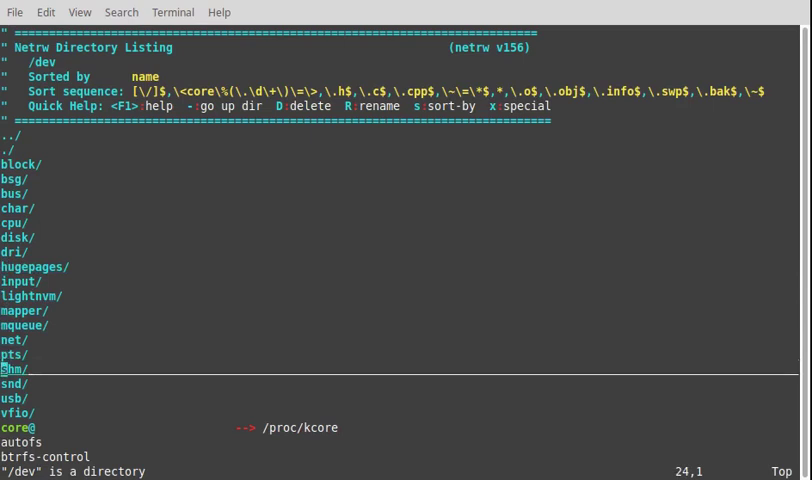
scroll("down", 3)
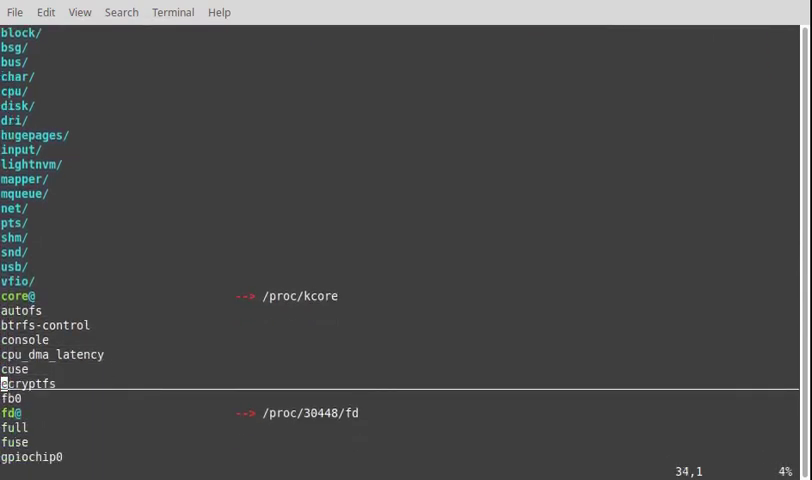
scroll("down", 3)
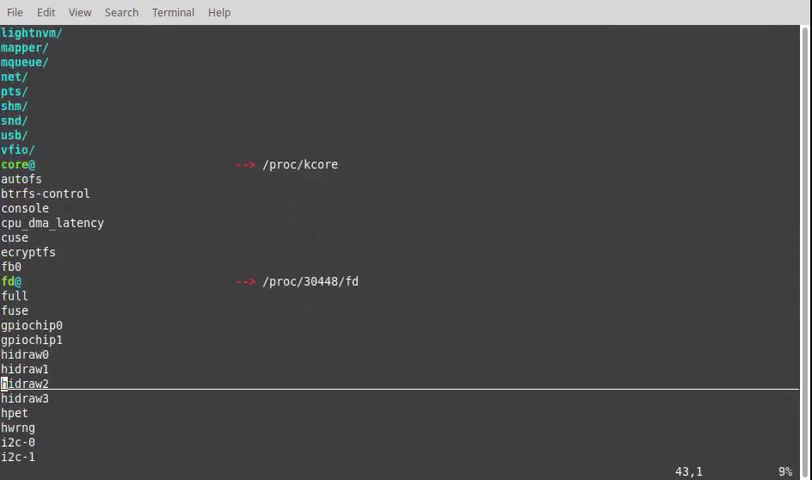
scroll("down", 3)
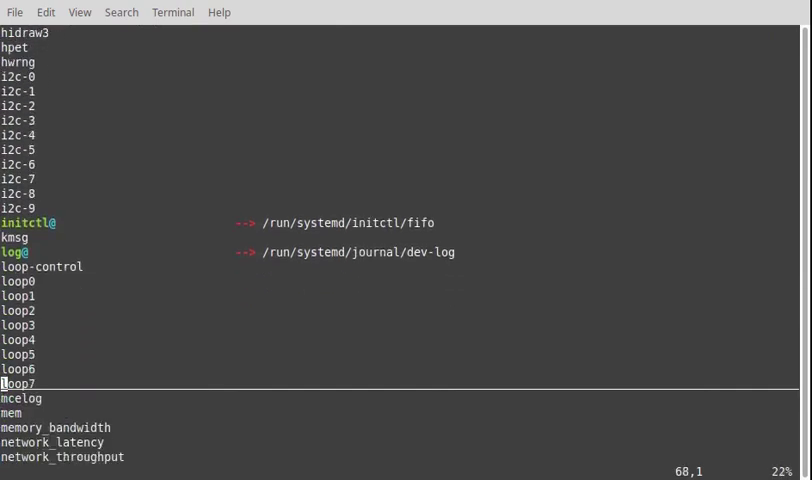
scroll("down", 3)
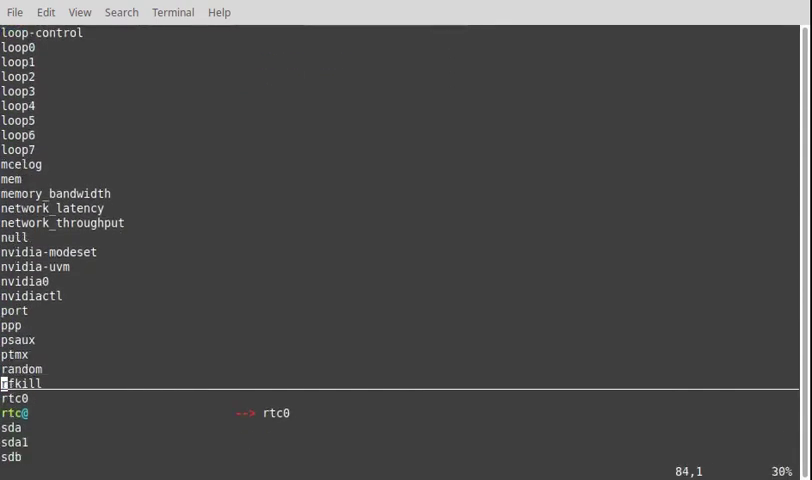
scroll("down", 3)
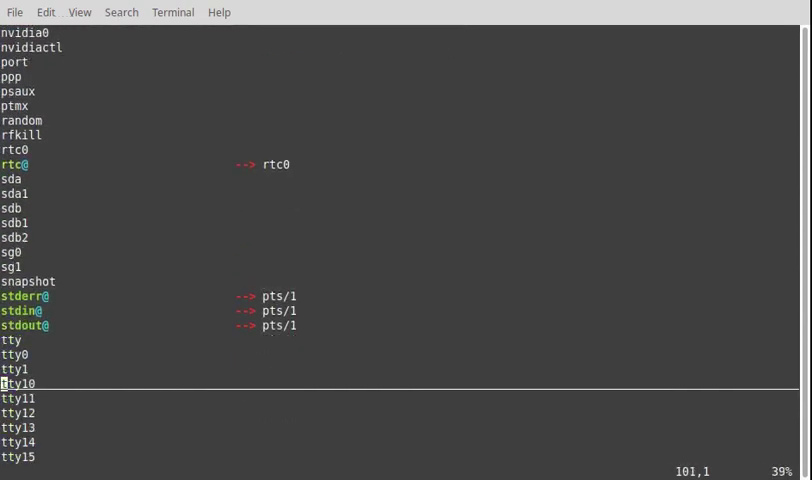
scroll("down", 3)
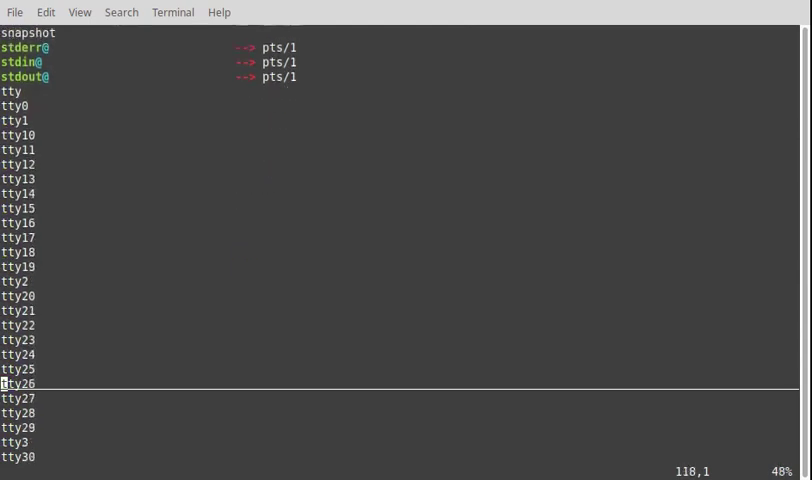
scroll("down", 3)
type("ls /dev/")
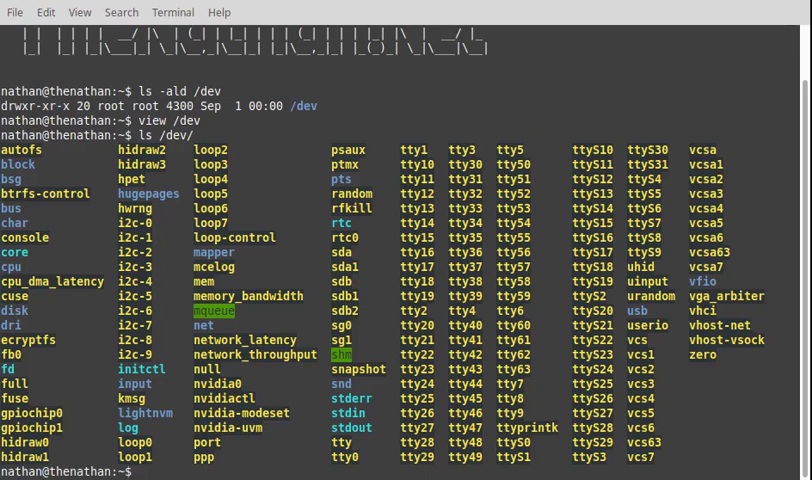
type("v")
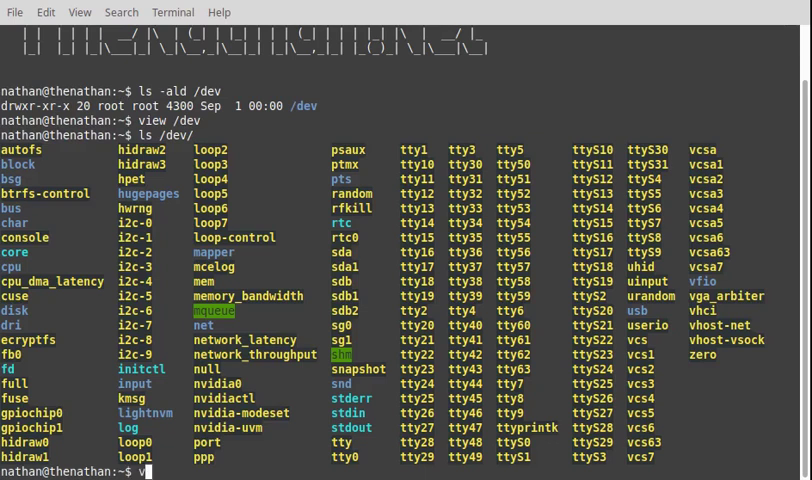
type("iew")
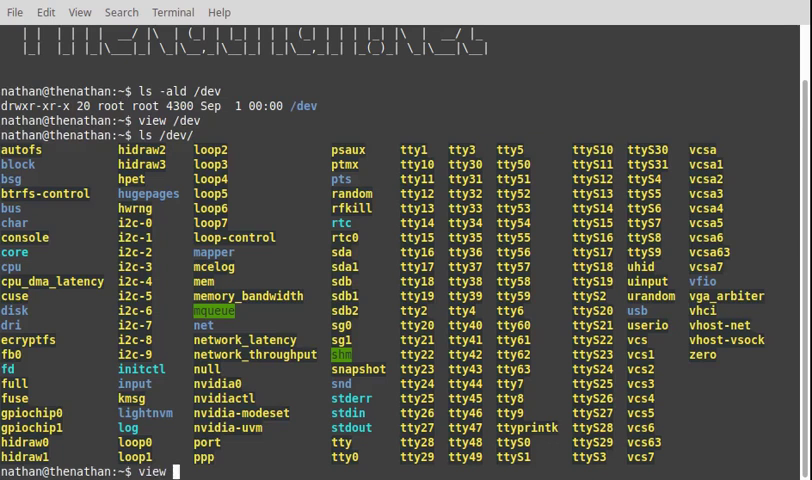
type("c")
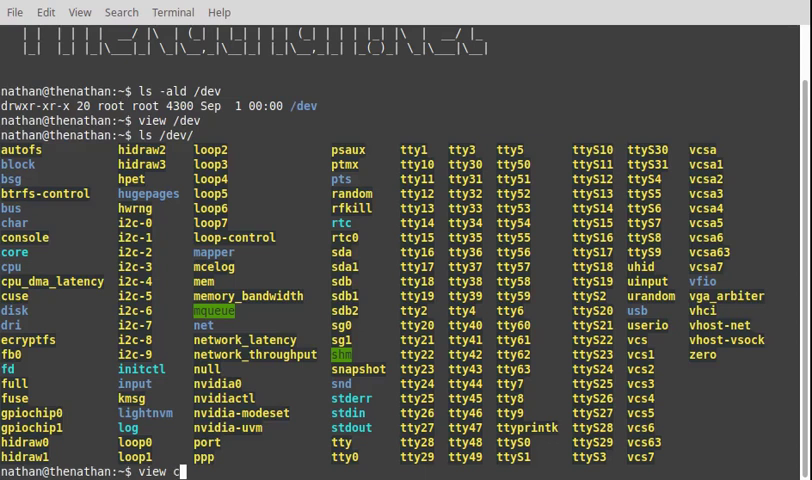
type("pu")
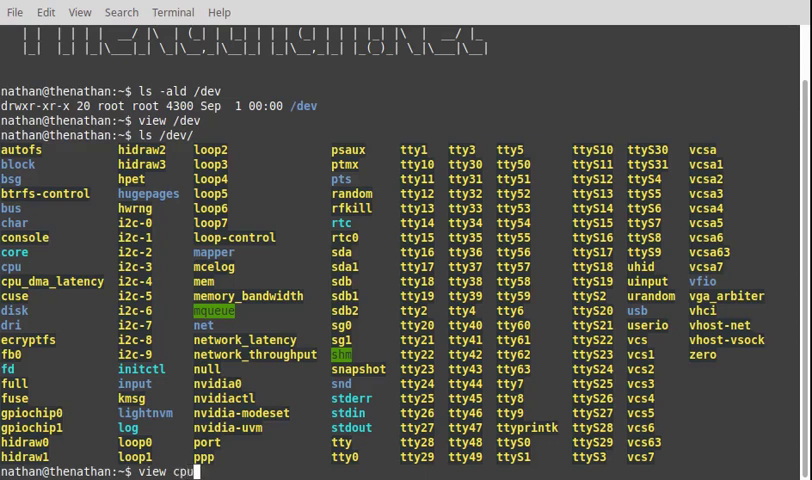
type("de")
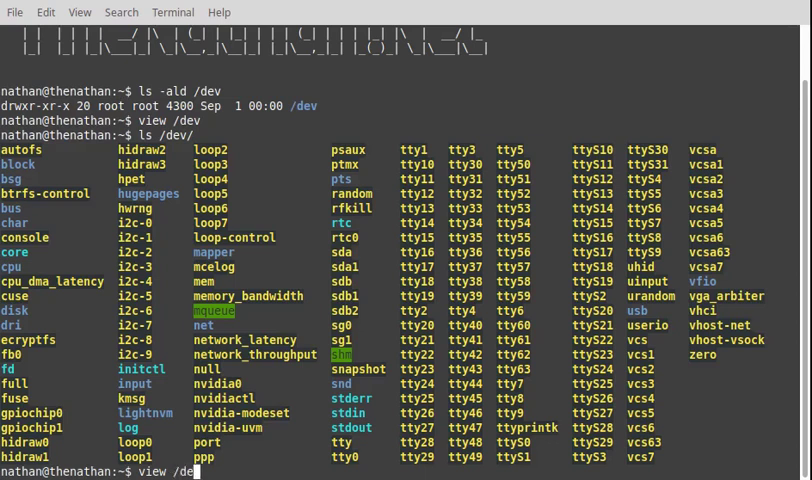
type("v/")
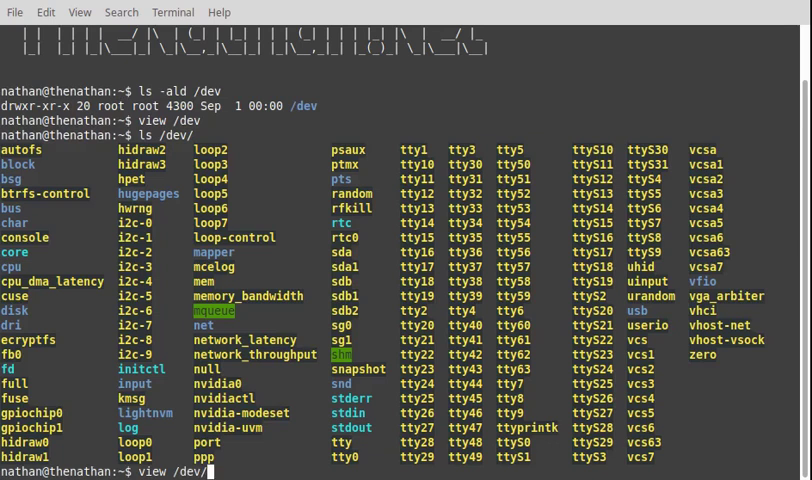